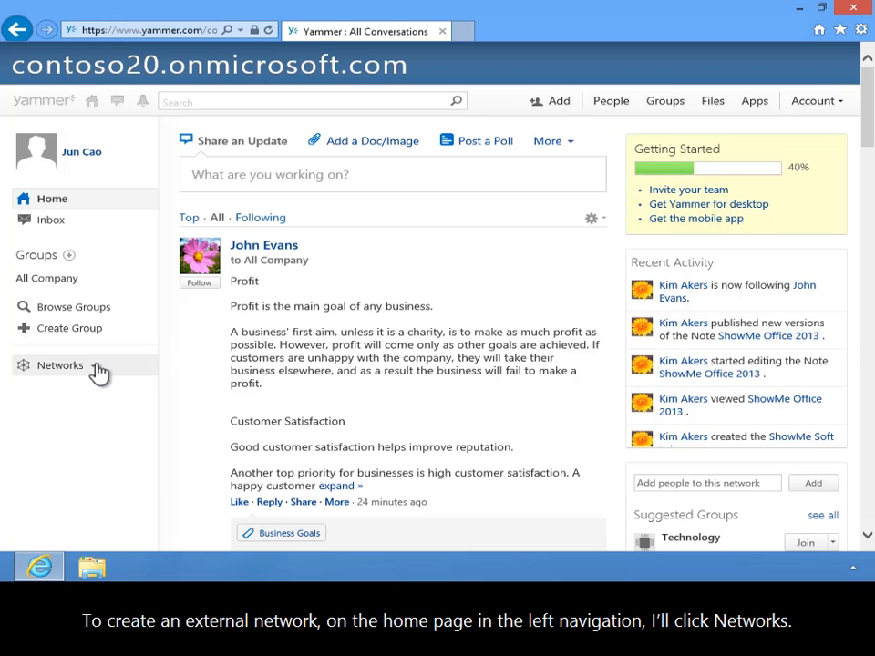
- Expand the Networks section in the left navigation
click(60, 365)
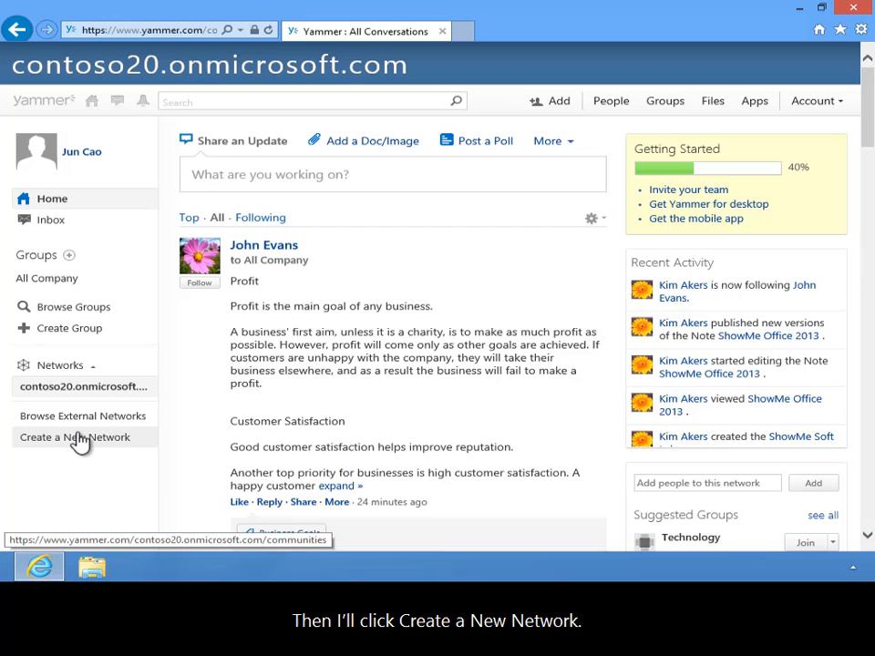
- Start a new network and choose the External Network option
click(73, 436)
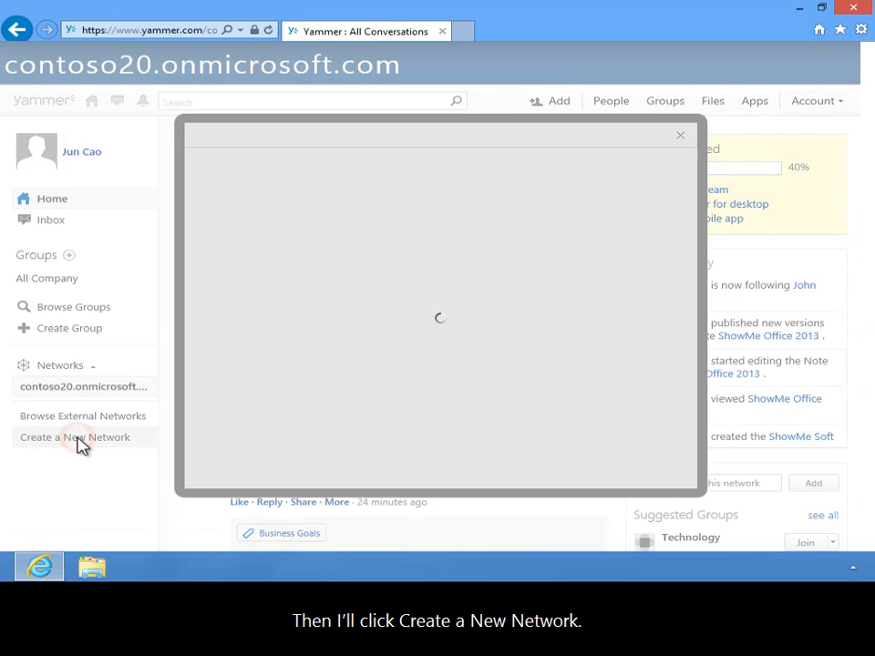
click(75, 437)
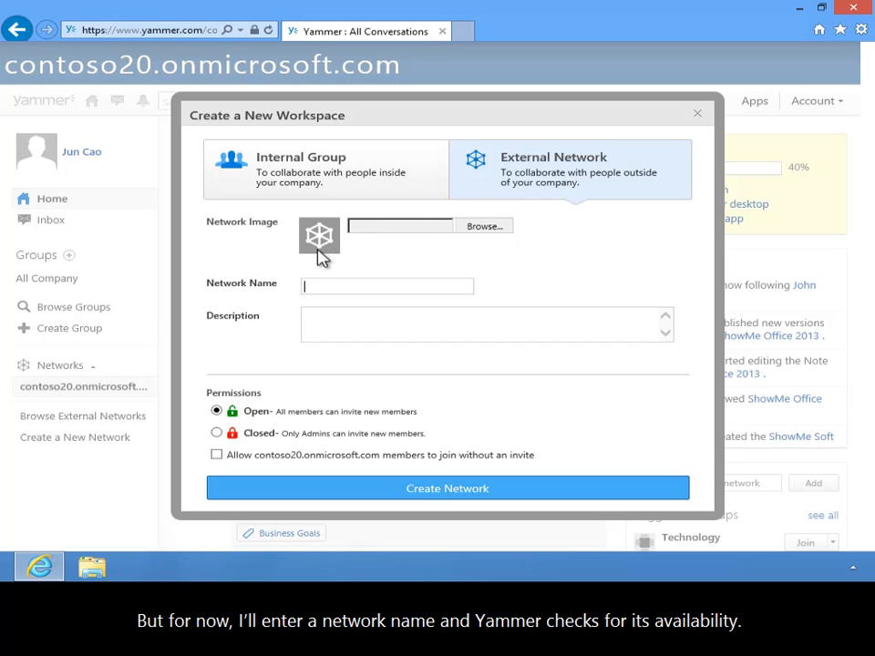
- Create external network 'ShowMe Solutions' described 'This network is for ShowMe members.' with open permissions
text(ShowMe Solutions)
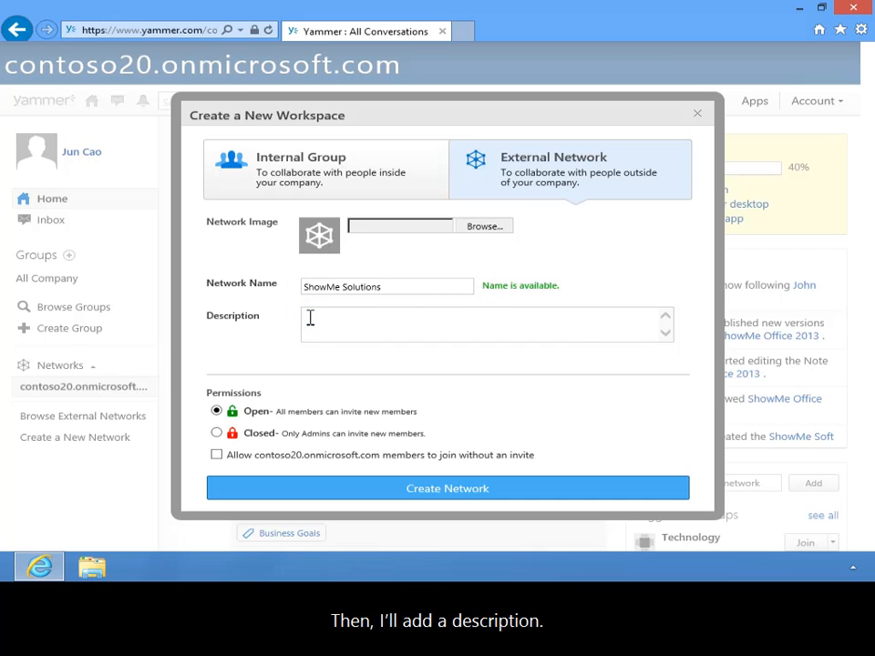
text(This network is for ShowMe members.)
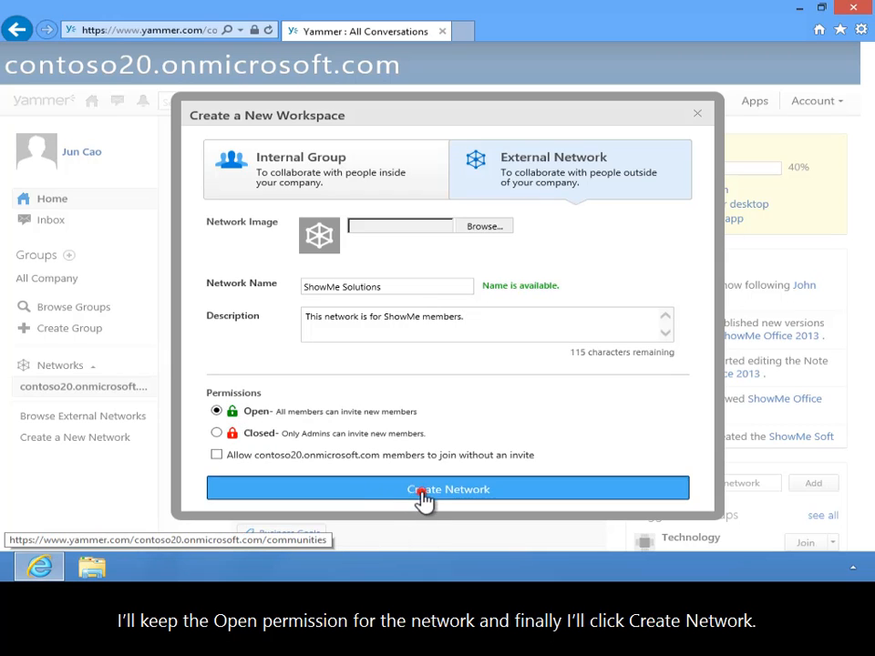
click(447, 490)
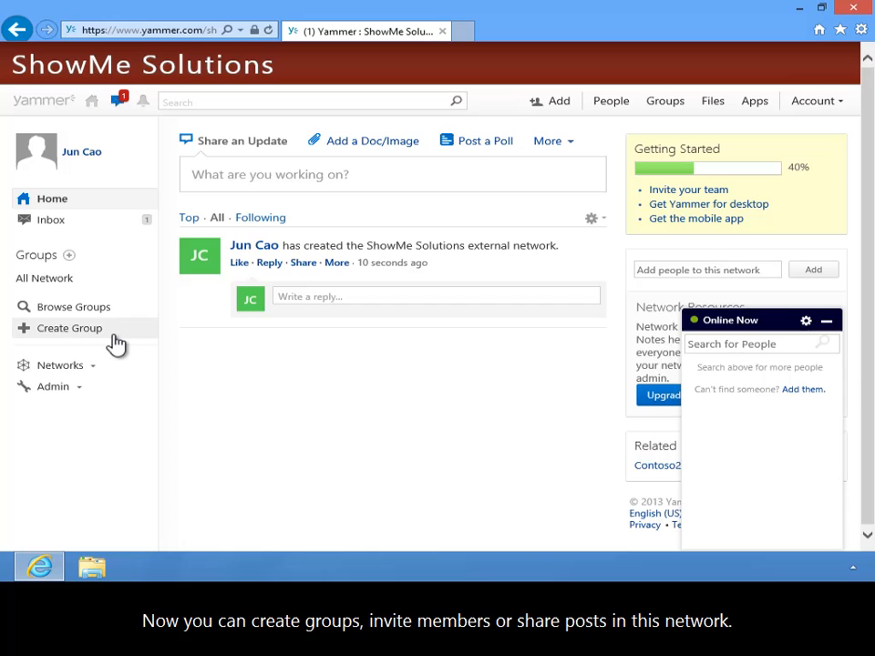
mouse_move(253, 370)
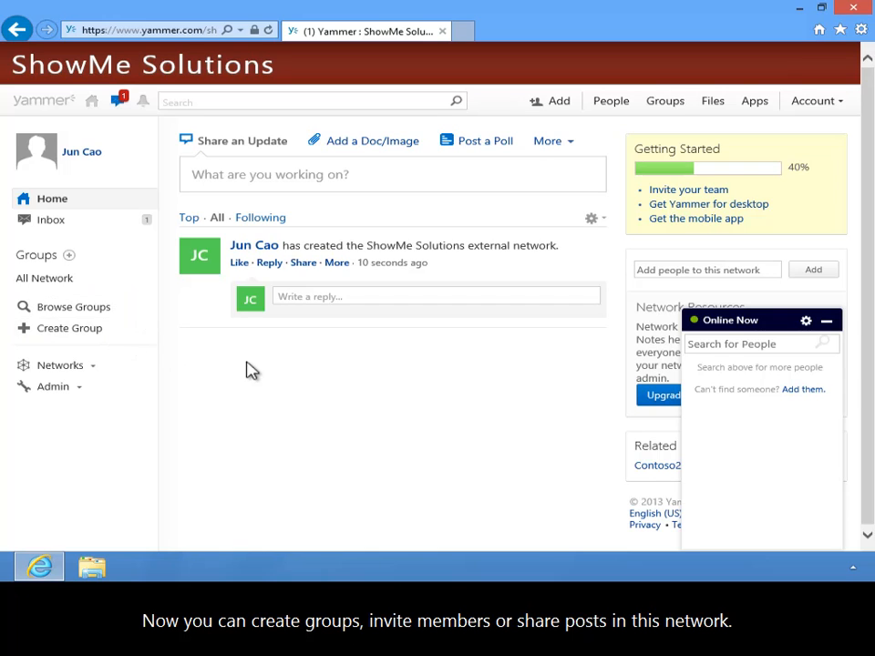